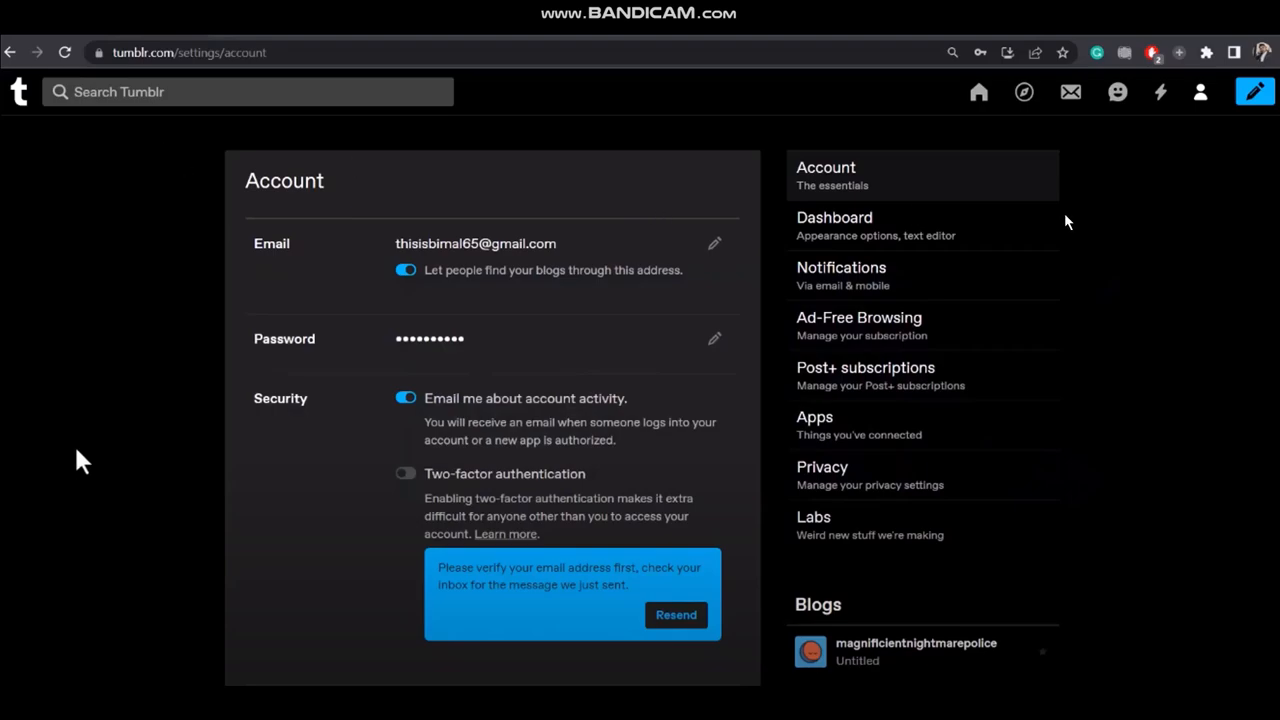
mouse_move(1201, 93)
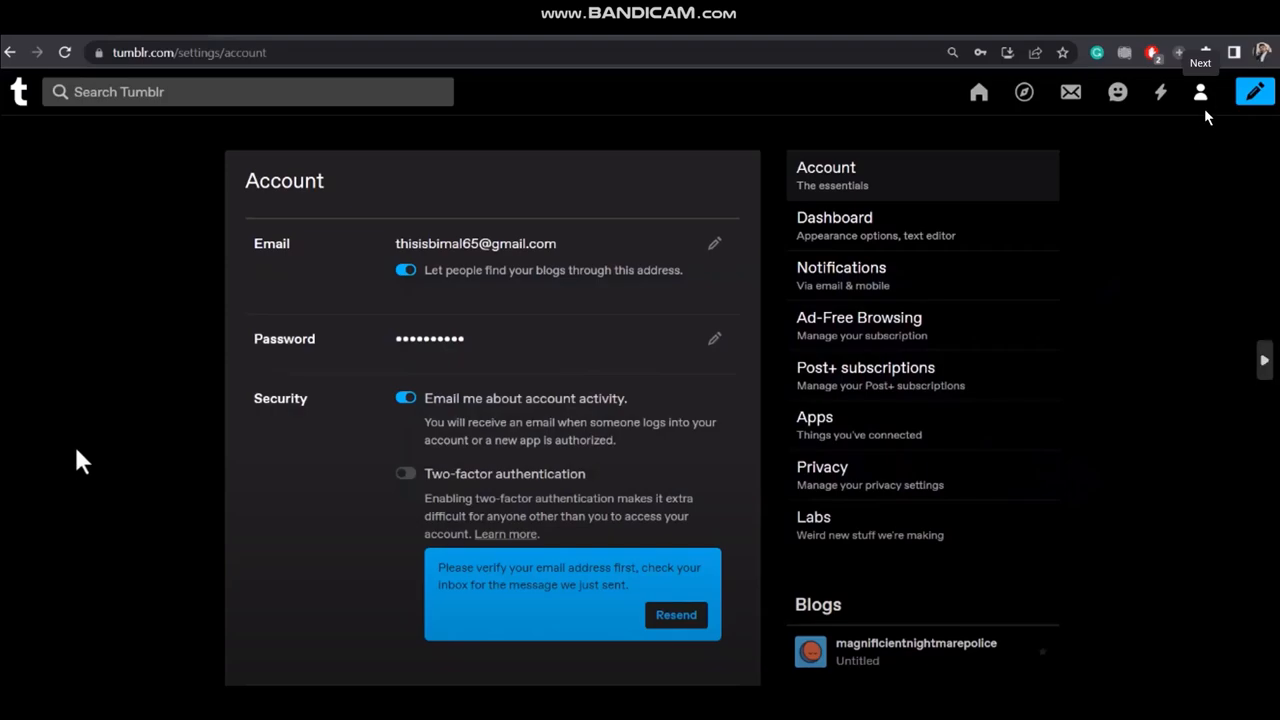
mouse_move(1203, 107)
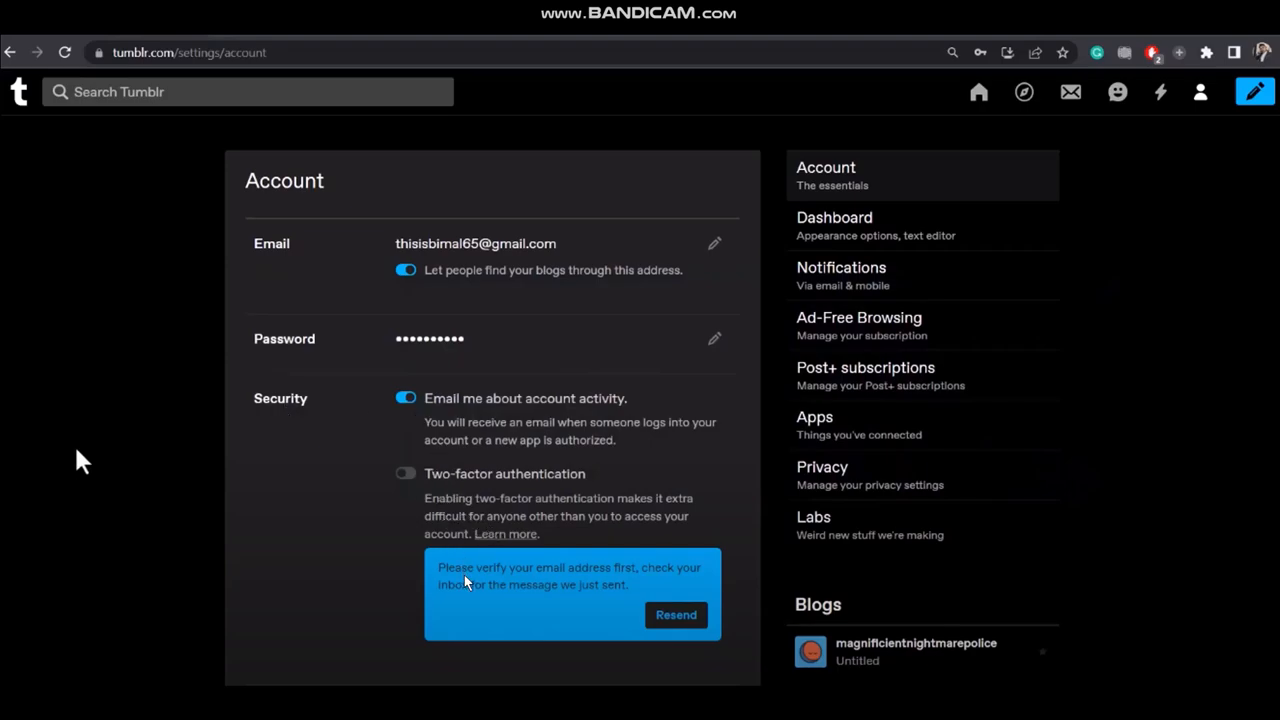
mouse_move(580, 583)
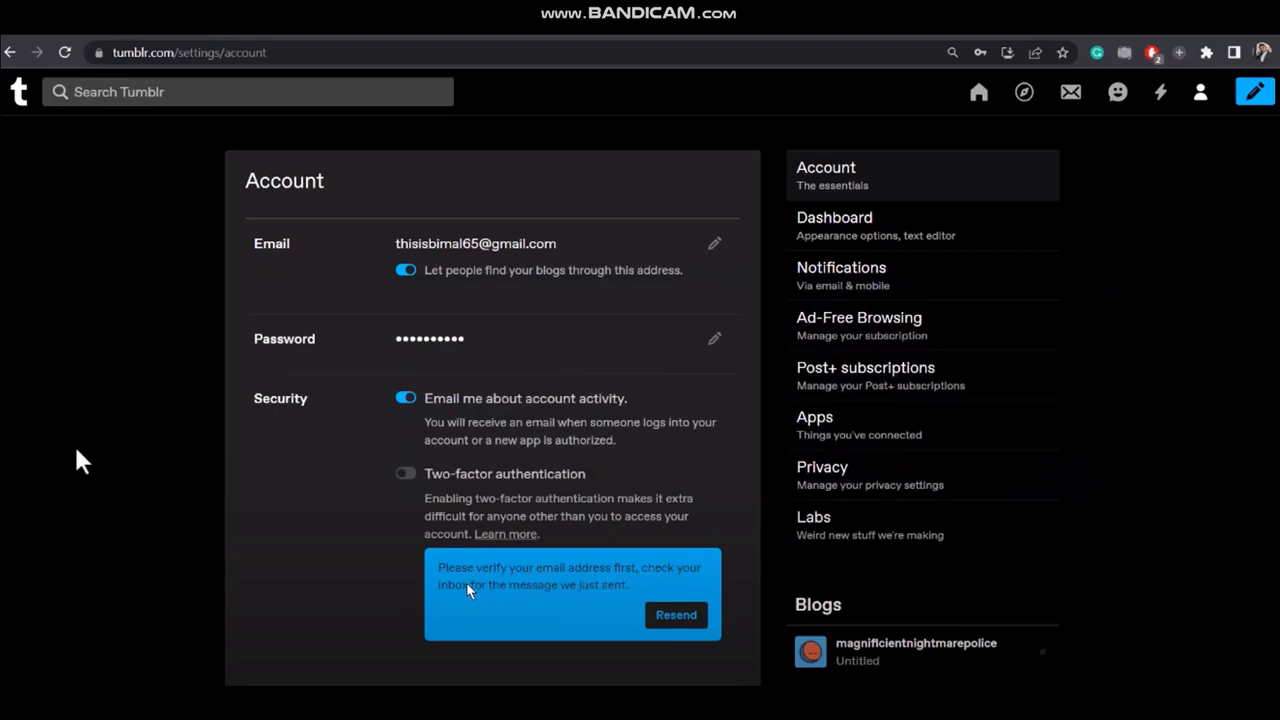
mouse_move(480, 462)
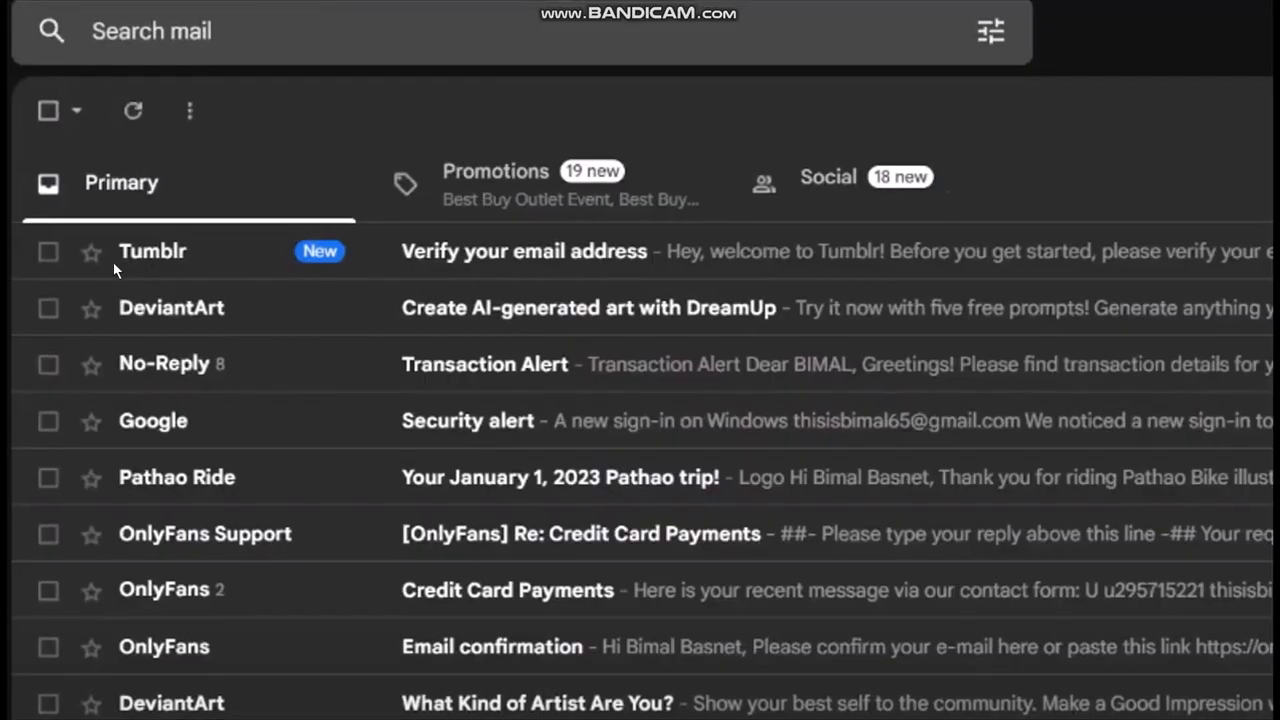
mouse_move(445, 265)
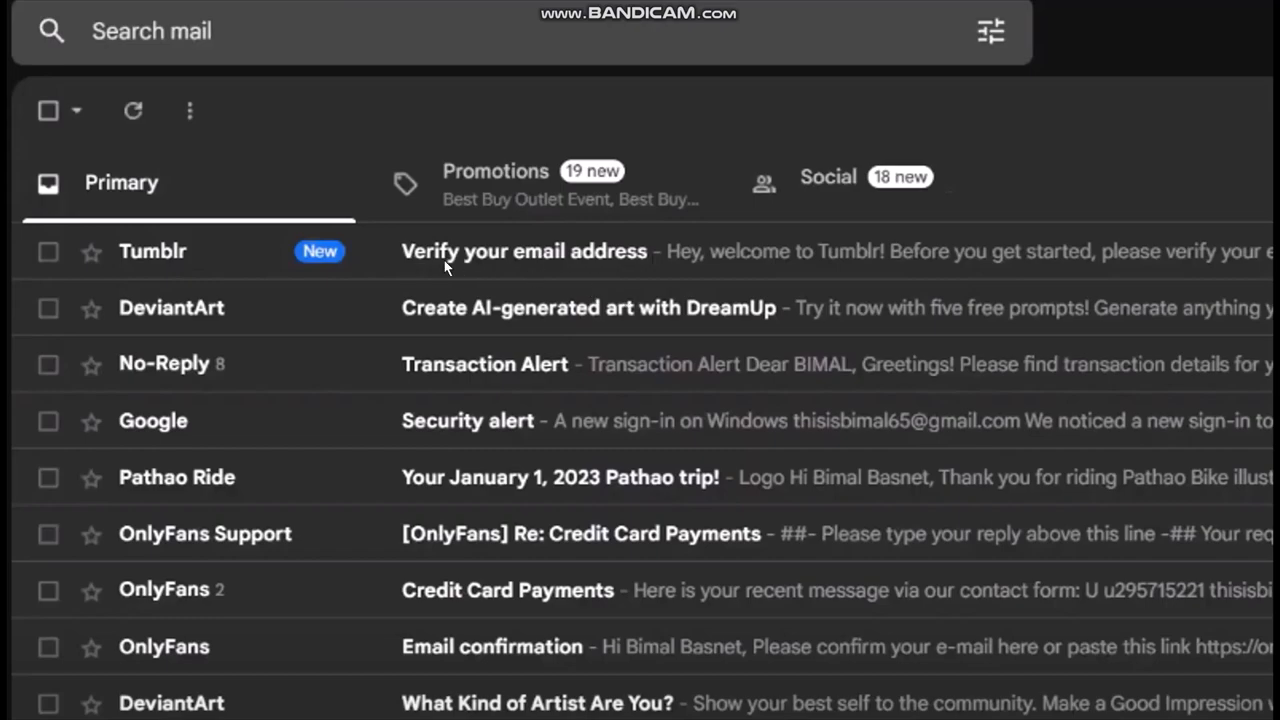
mouse_move(527, 255)
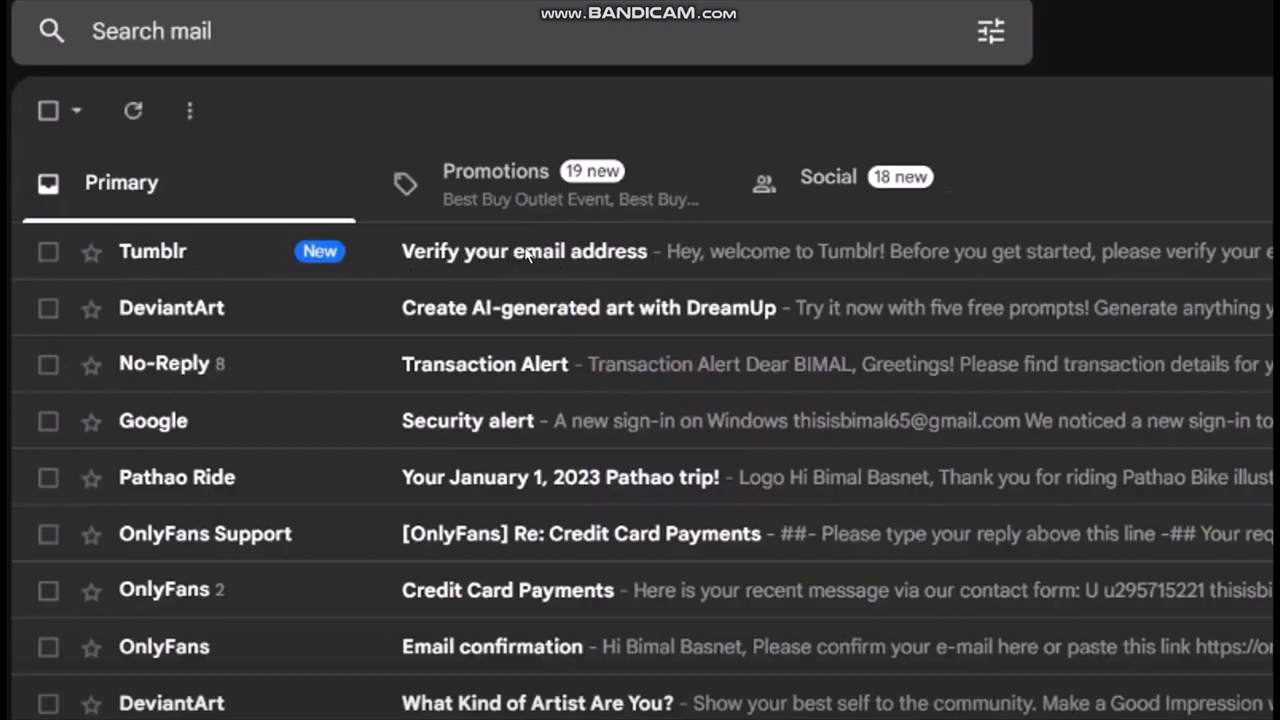
- Open Tumblr's 'Verify your email address' message from the Gmail Primary inbox
click(524, 251)
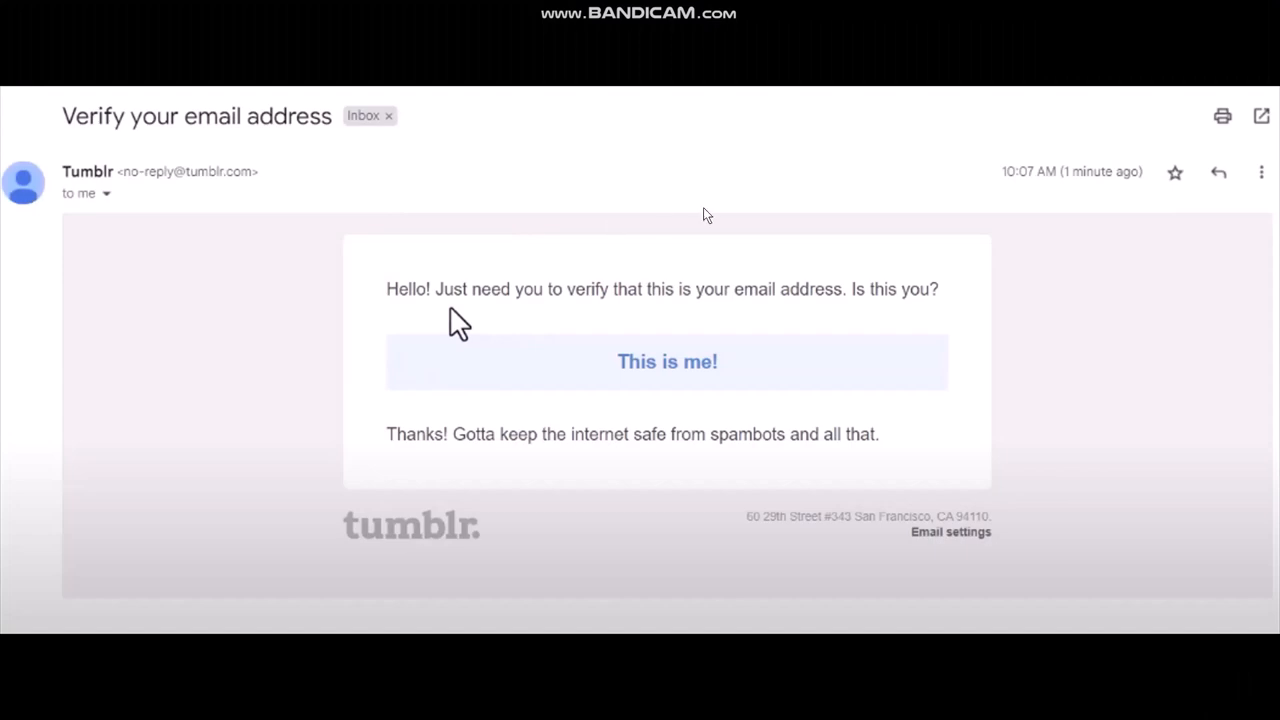
mouse_move(157, 228)
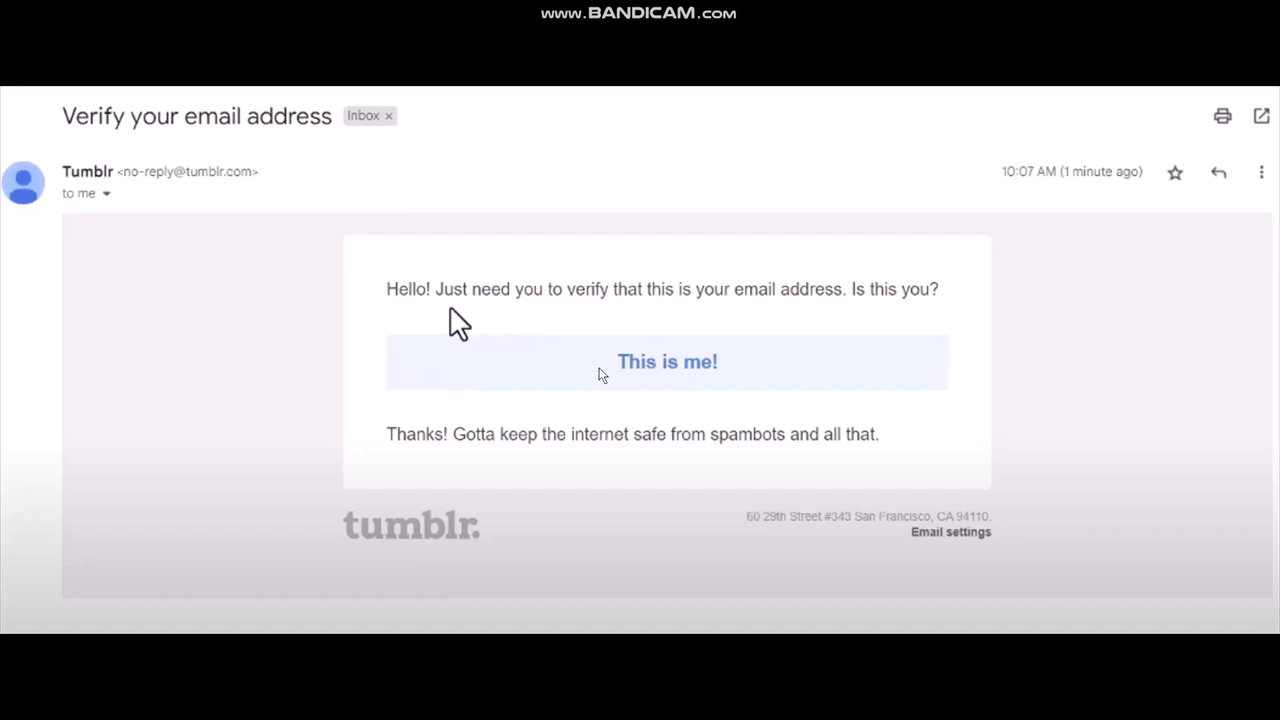
mouse_move(755, 278)
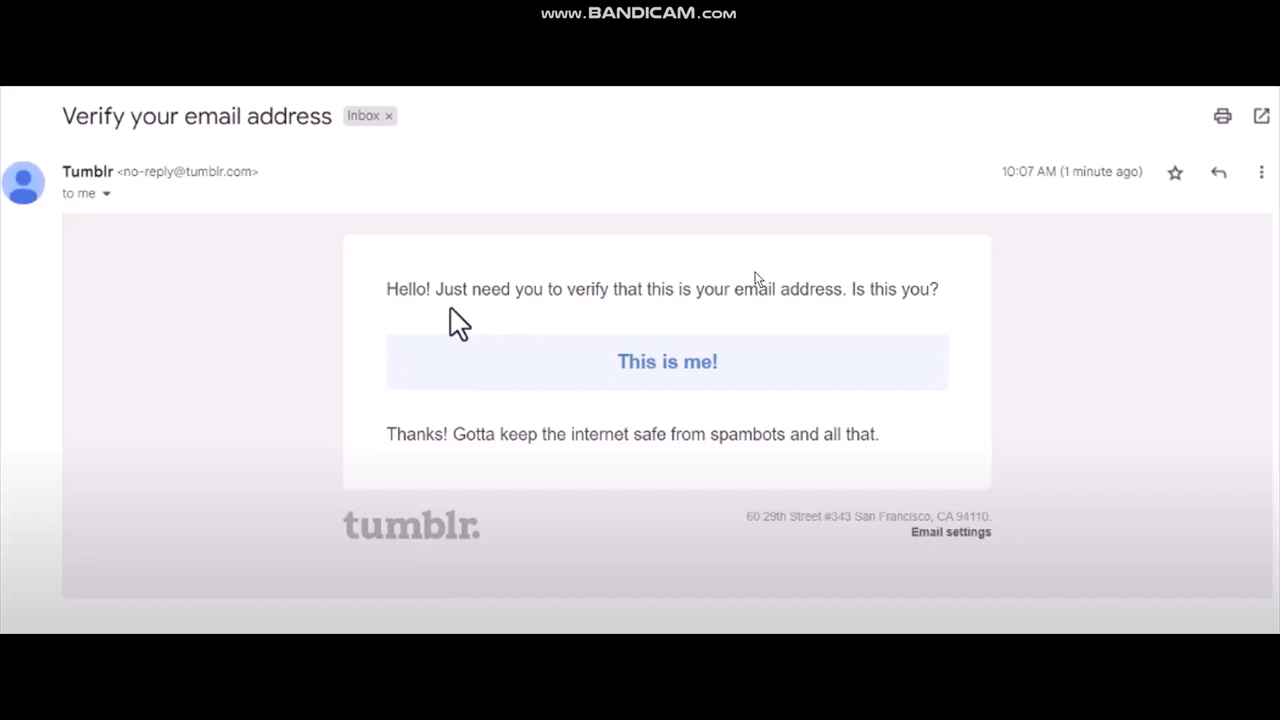